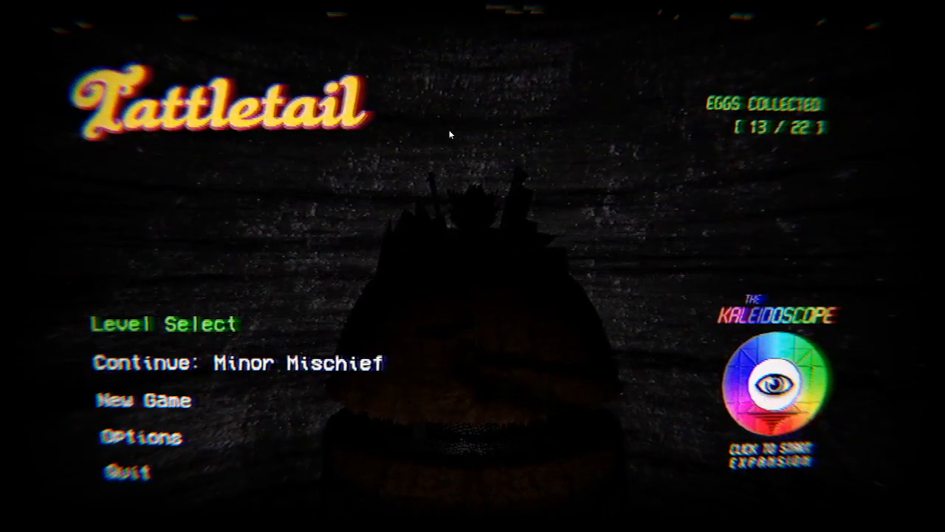
mouse_move(3, 88)
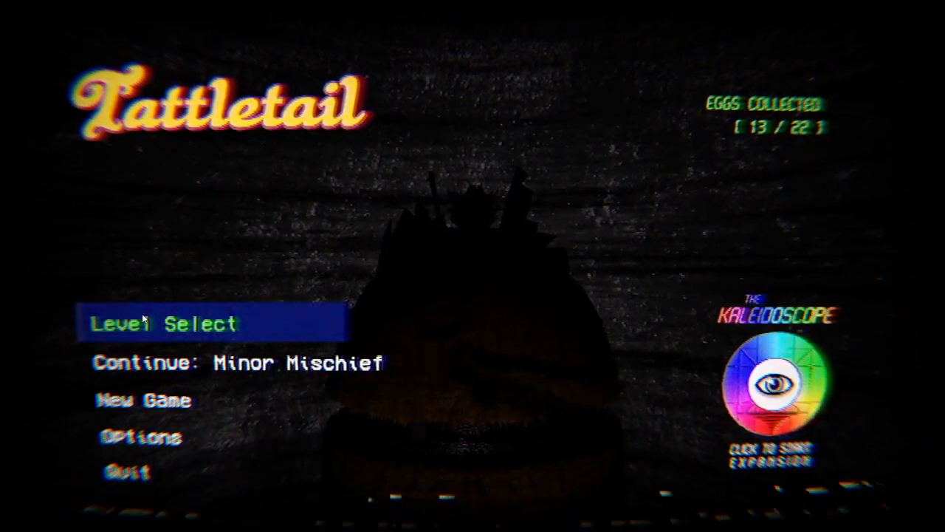
- Open Level Select from the Tattletail title screen to list the chapters
click(163, 324)
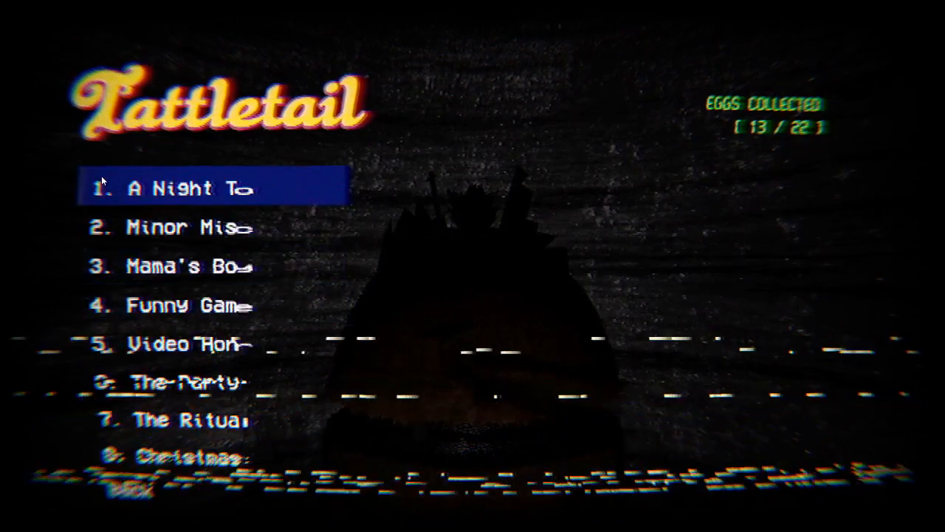
- Start the first level from the level list and begin exploring the dark house
click(211, 188)
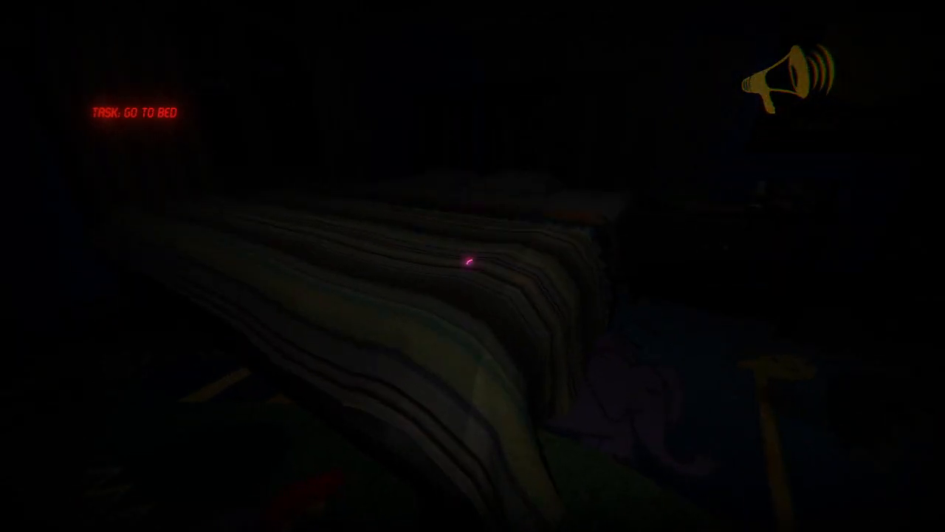
mouse_move(473, 266)
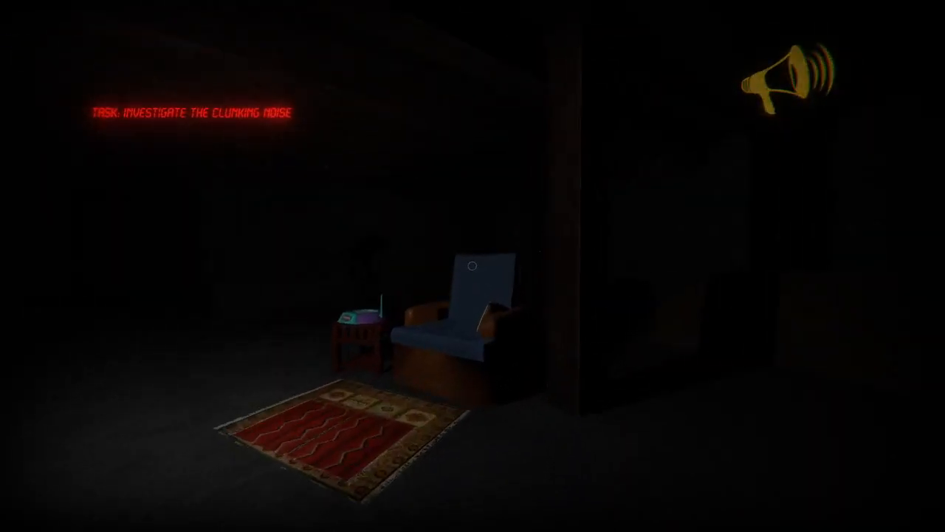
mouse_move(473, 266)
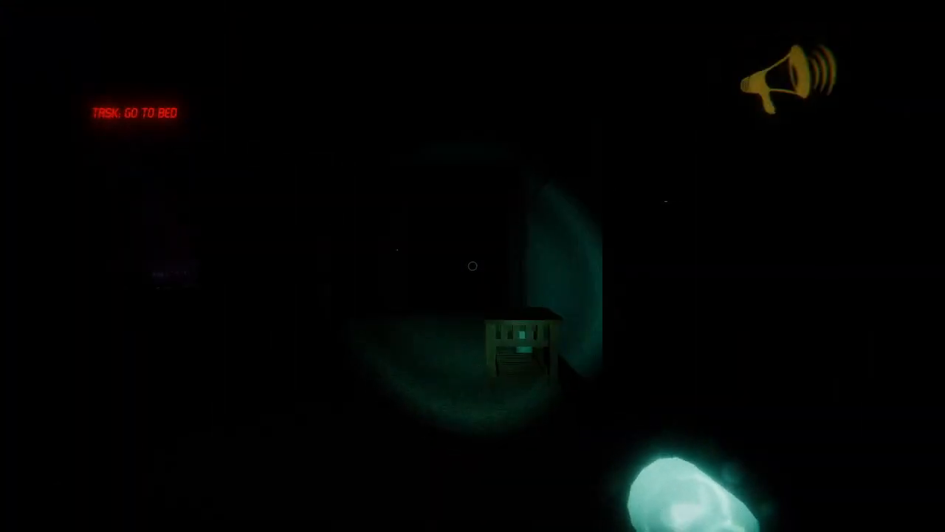
mouse_move(473, 266)
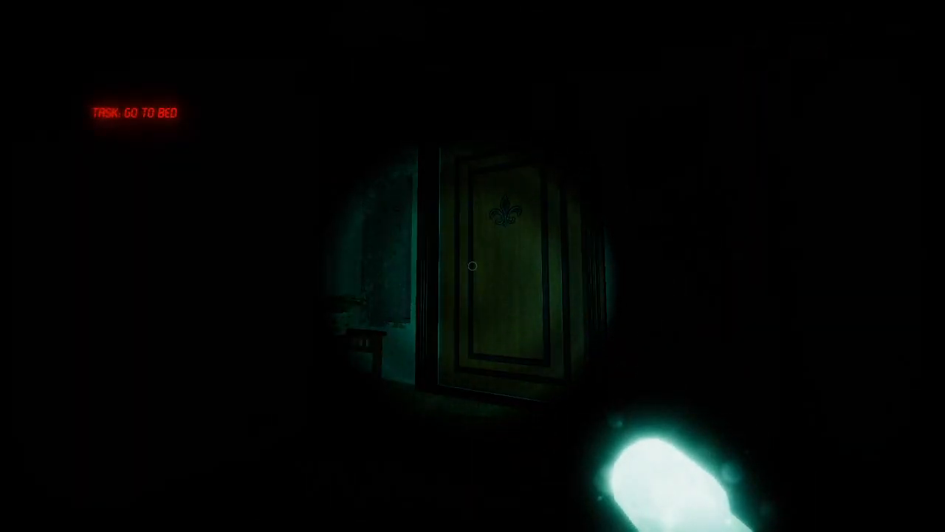